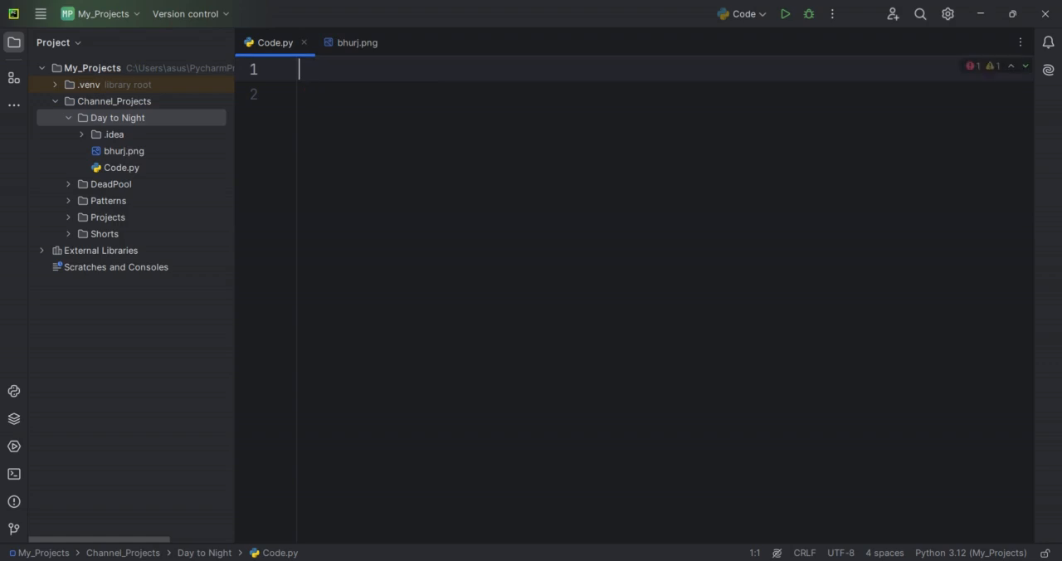
Import numpy, imageio and cv2, and load 'bhurj.png' with a FileNotFoundError fallback.
{"action": "type", "text": "import numpy as np"}
{"action": "type", "text": "# Apply a transfo"}
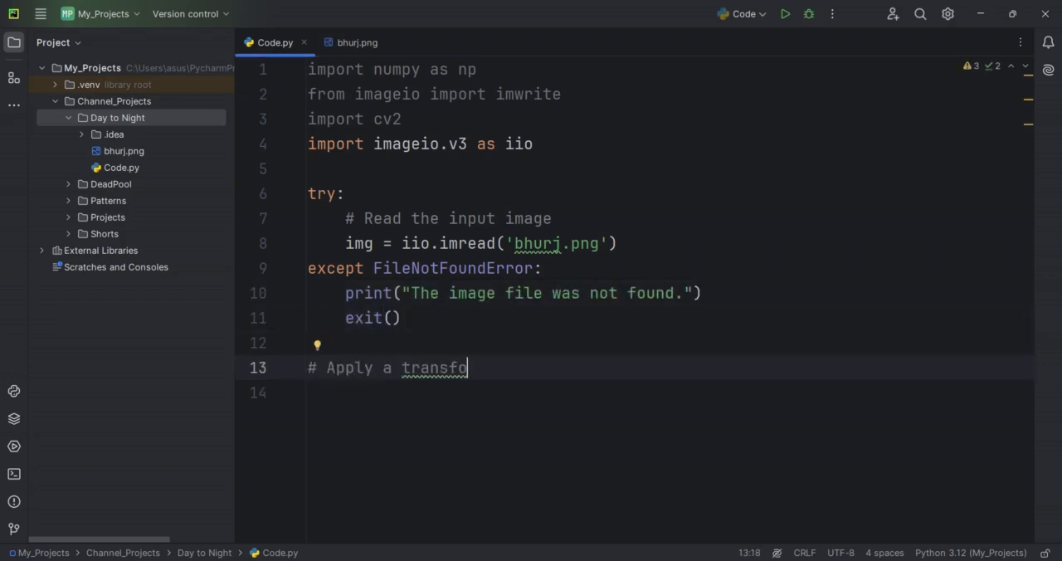
Multiply the image by [0.1, 0.2, 0.5], normalize to uint8, save 'night.png' and reread it as img2.
{"action": "type", "text": "rmation to the im"}
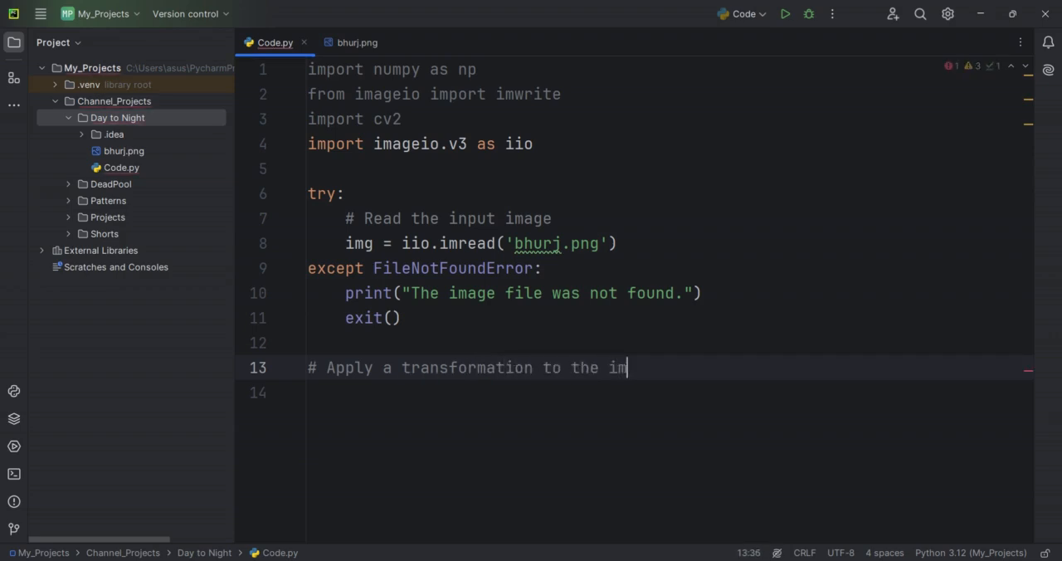
{"action": "type", "text": "age\\narr = img * np.arra"}
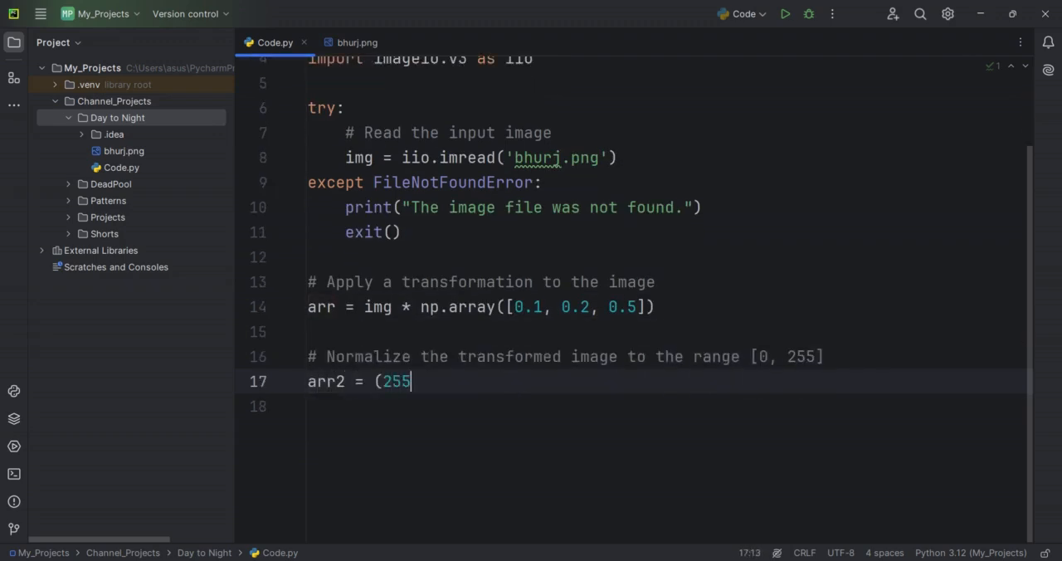
{"action": "type", "text": "* arr / arr.max()).astype(np.uint8)"}
{"action": "type", "text": "gamm"}
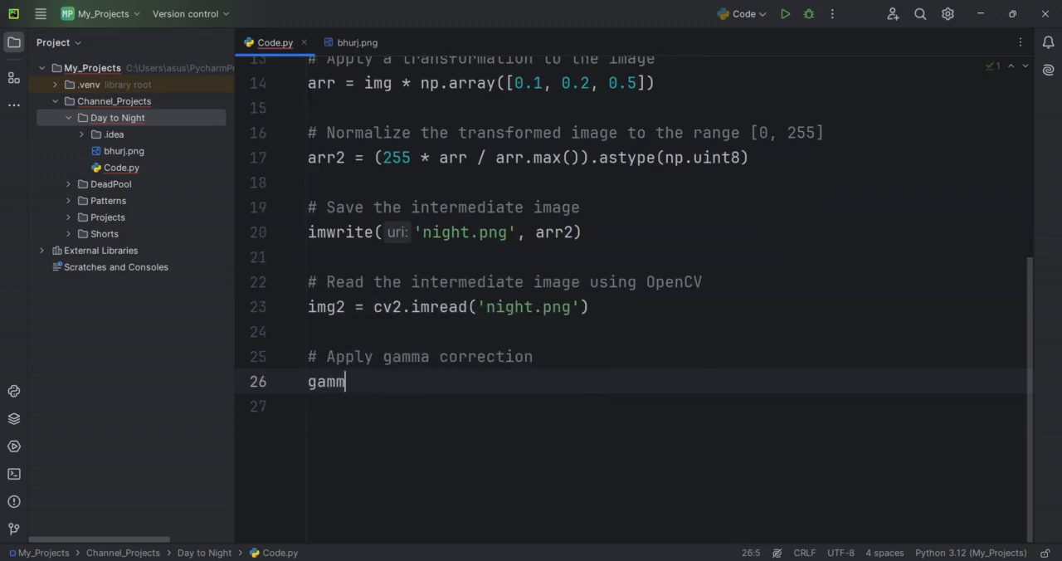
Compute gamma_img as 255 * (img2 / 255) ** 3 and write 'dark_night.png'.
{"action": "type", "text": "a = 3  # More the gamma, more will be the darkness"}
{"action": "left_click", "coordinate": [668, 406]}
{"action": "type", "text": "gamma_img = np.a"}
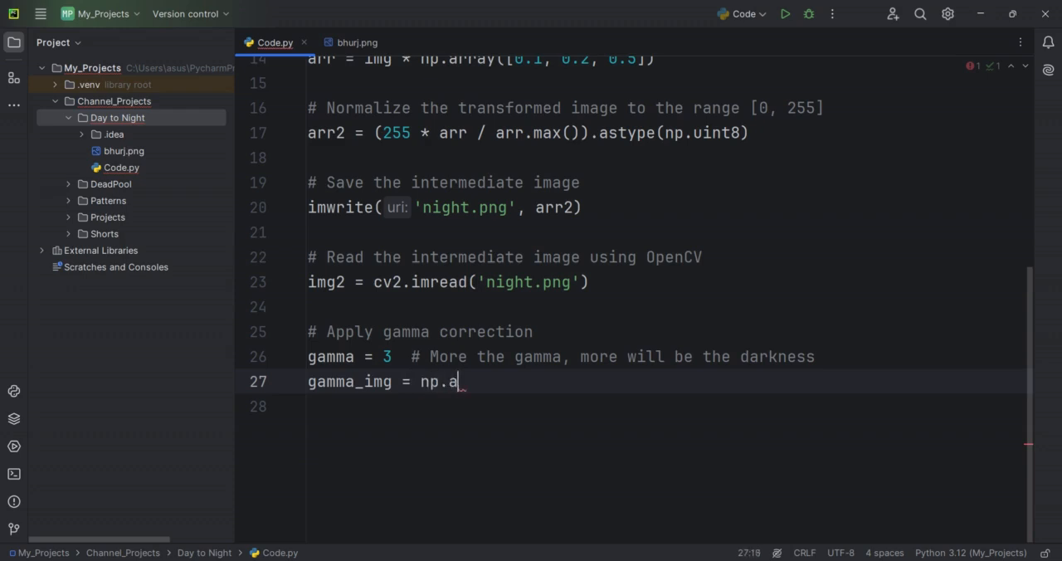
{"action": "type", "text": "rray(255 * (img2 / 255) ** gamma, dtype='uint8"}
{"action": "type", "text": "cv2.imshow("}
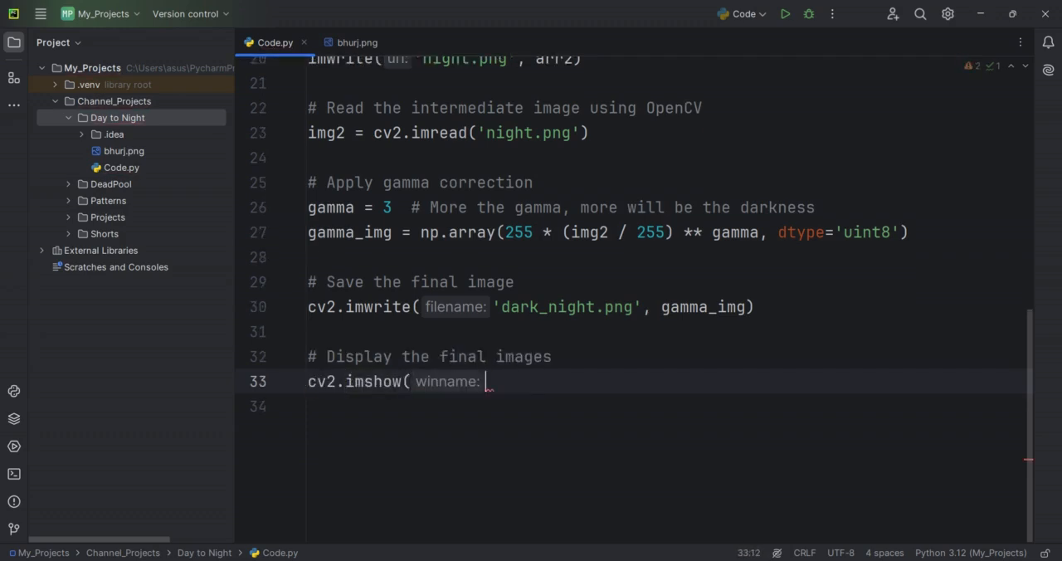
Add imshow for 'dusk night' and dark night, waitKey, destroyAllWindows, print 'Conversion Done!', then run Code.
{"action": "type", "text": "'dusk night', img2)"}
{"action": "type", "text": "print("}
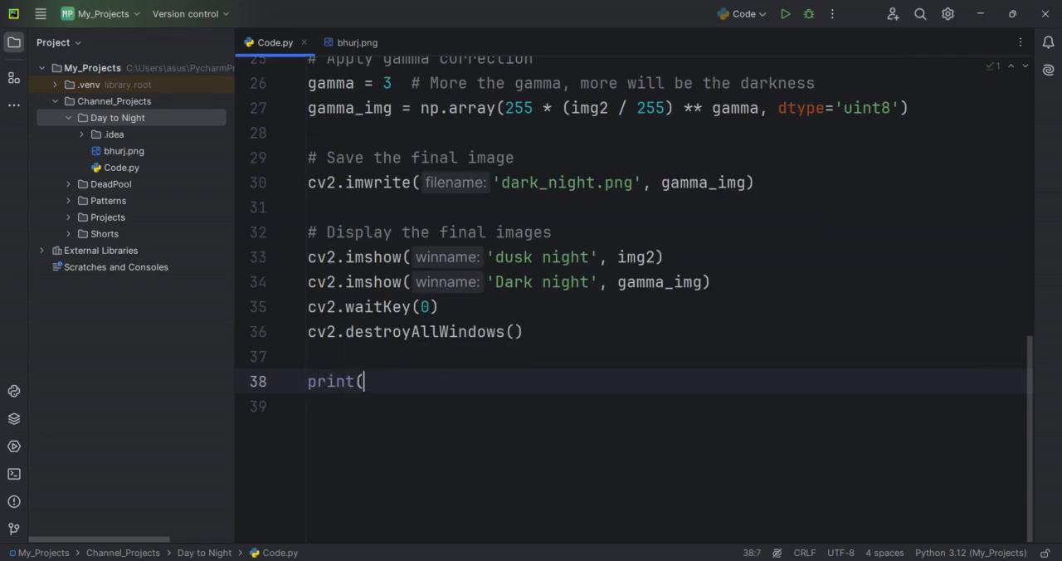
{"action": "type", "text": "\"Conversion Done!\")"}
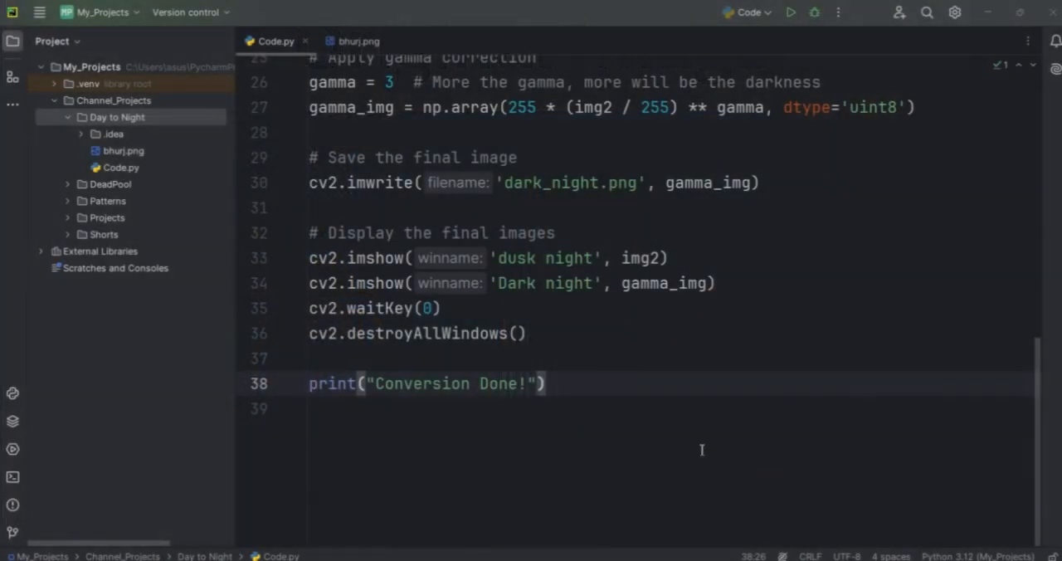
{"action": "right_click", "coordinate": [701, 449]}
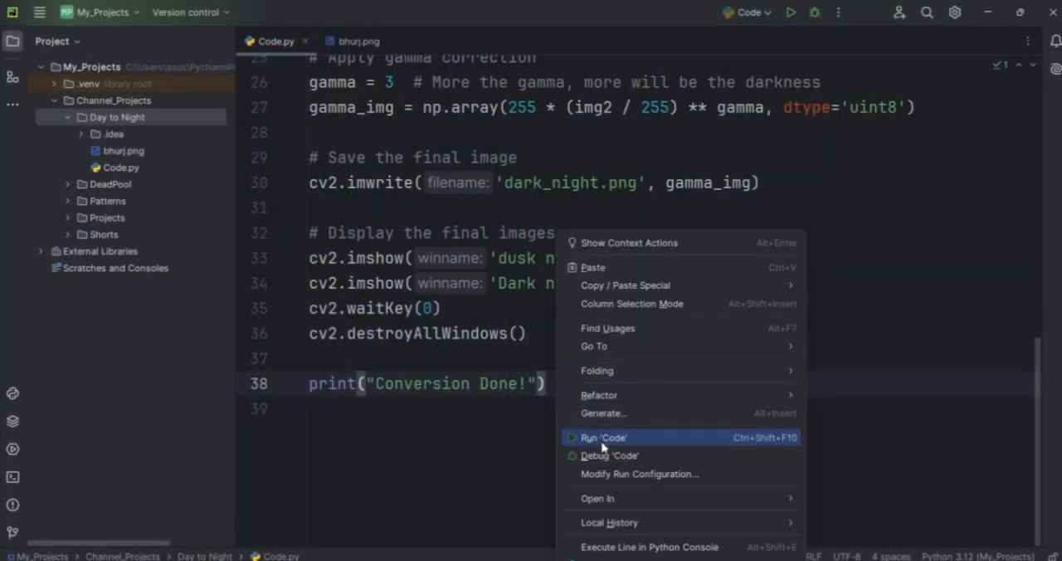
{"action": "left_click", "coordinate": [603, 438]}
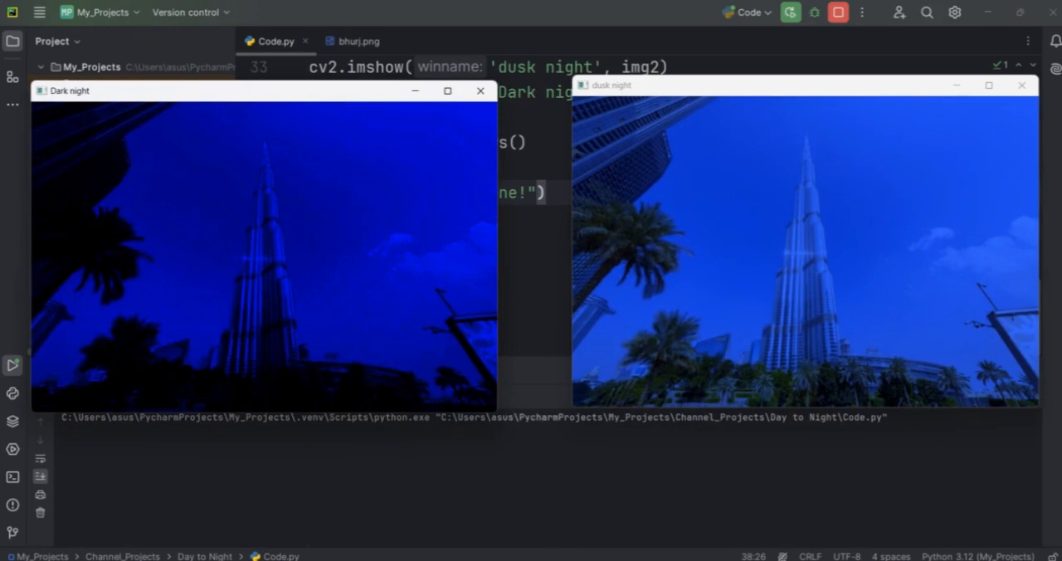